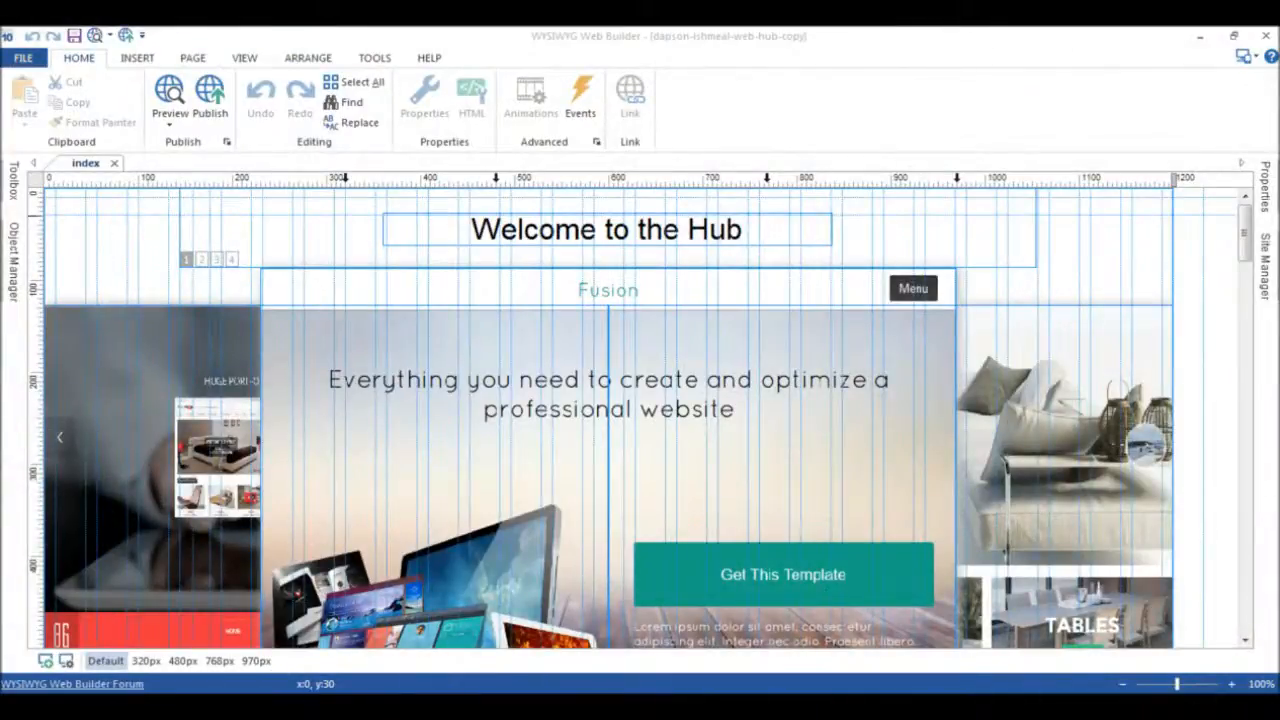
Step: Preview the Tower Bridge parallax page in the browser from the Home ribbon
{"action": "left_click", "coordinate": [169, 95]}
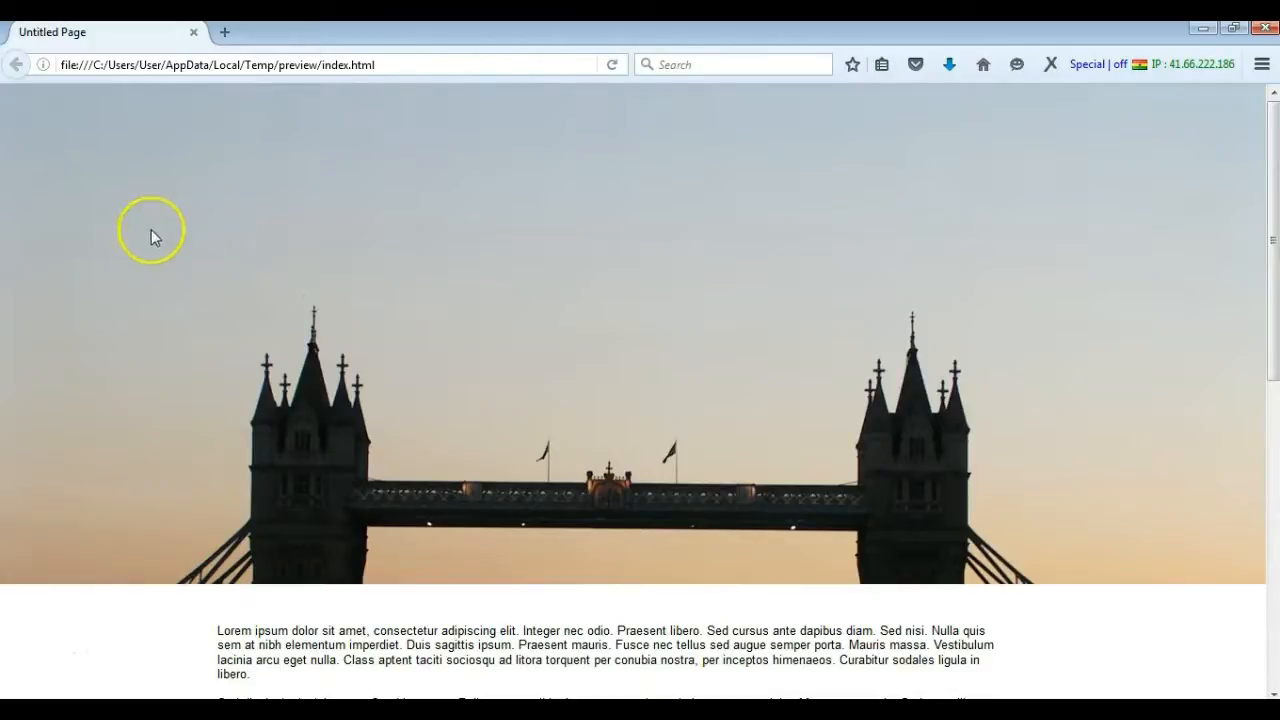
{"action": "mouse_move", "coordinate": [433, 335]}
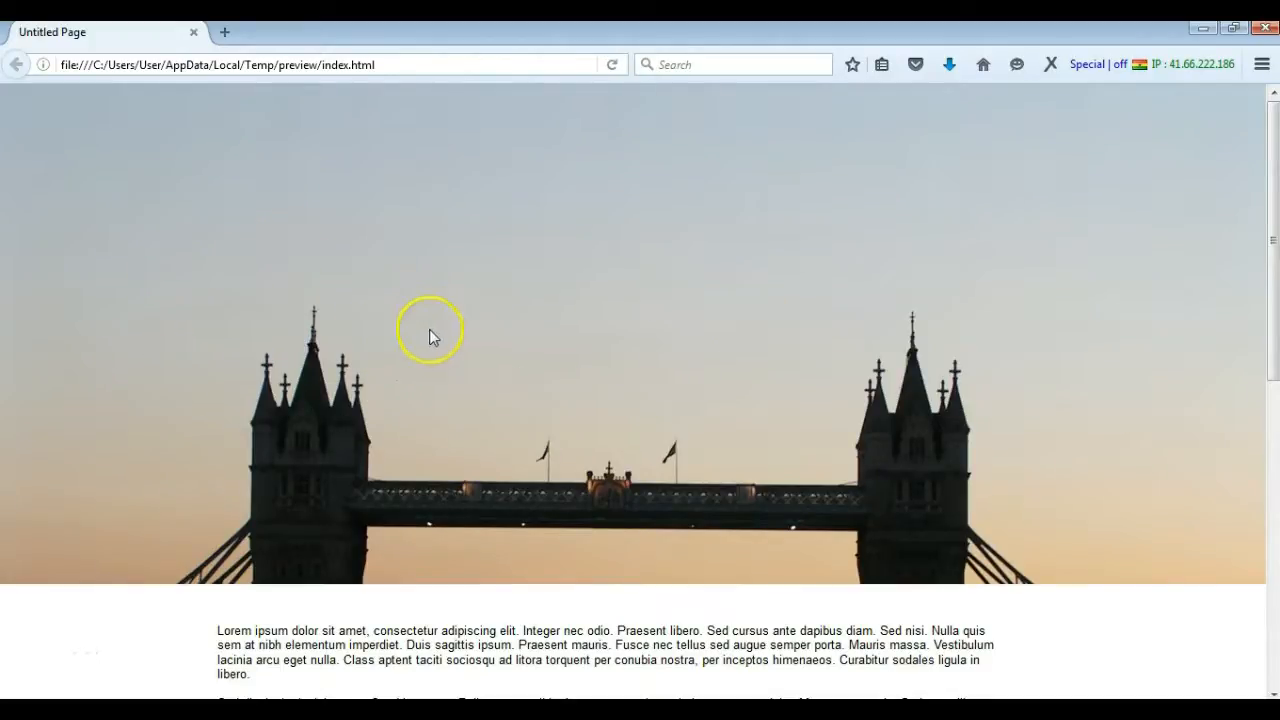
{"action": "scroll", "scroll_direction": "down", "scroll_amount": 3}
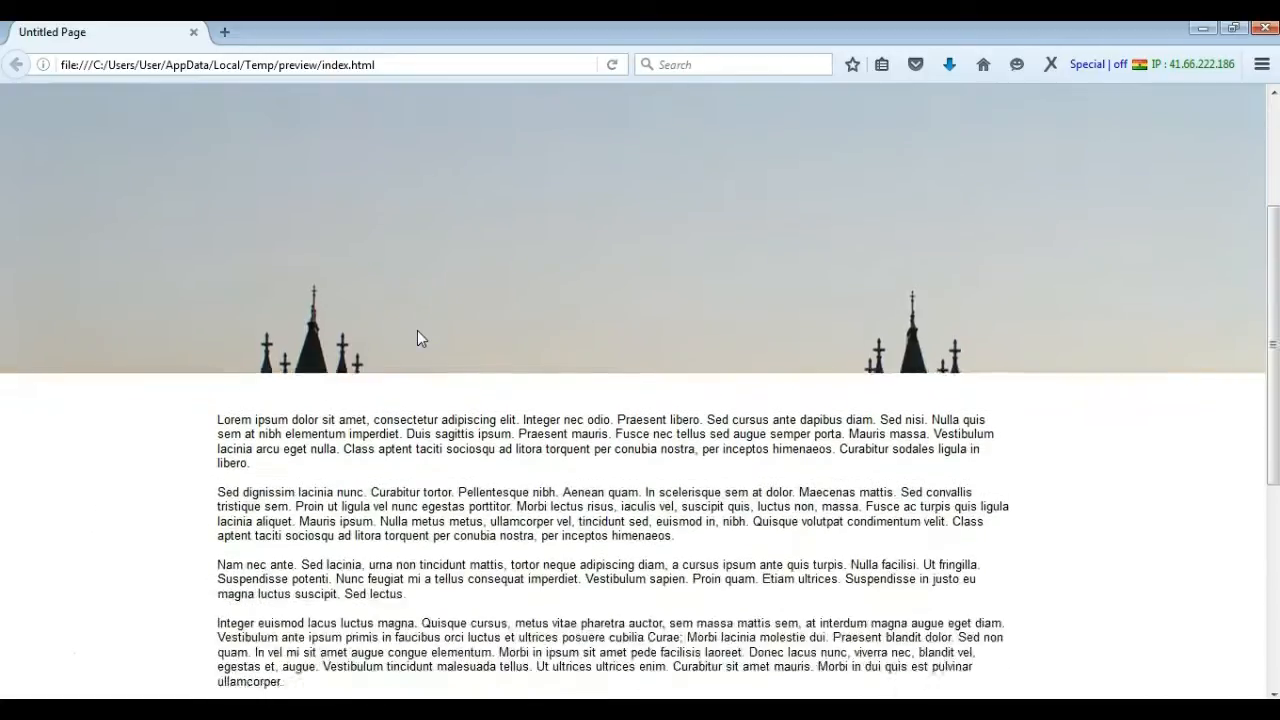
{"action": "scroll", "scroll_direction": "up", "scroll_amount": 3}
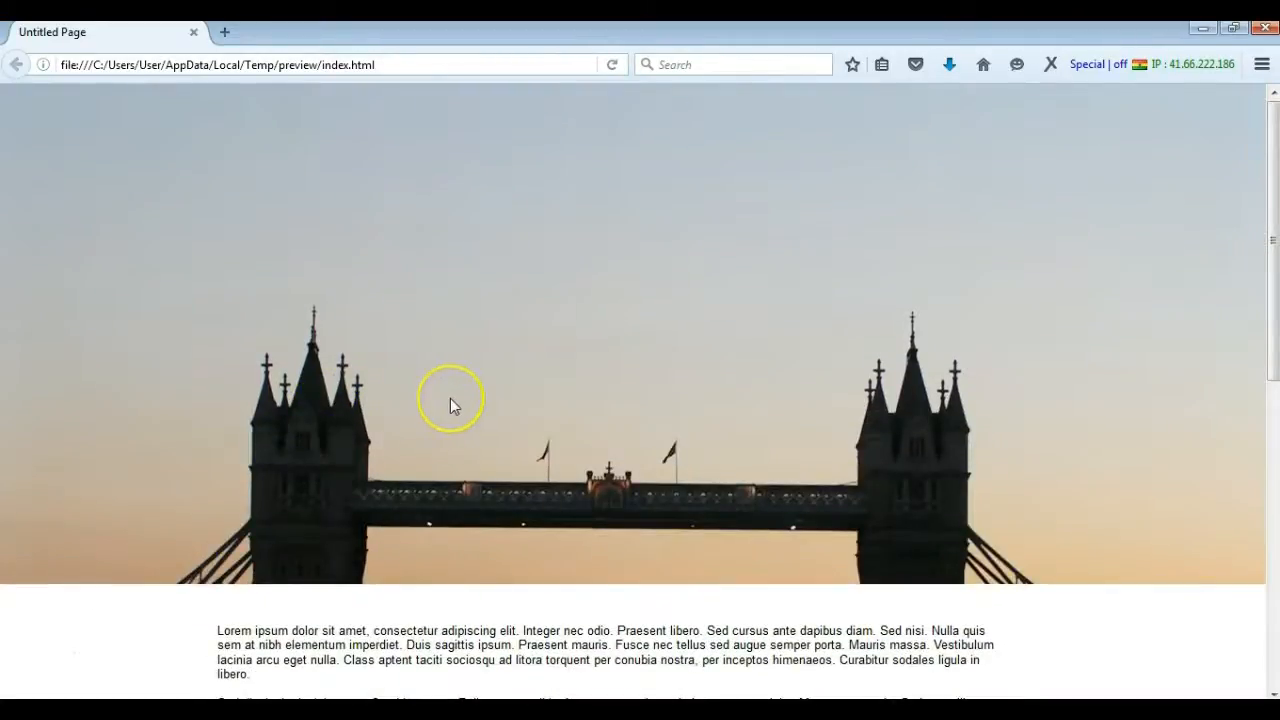
{"action": "scroll", "scroll_direction": "down", "scroll_amount": 3}
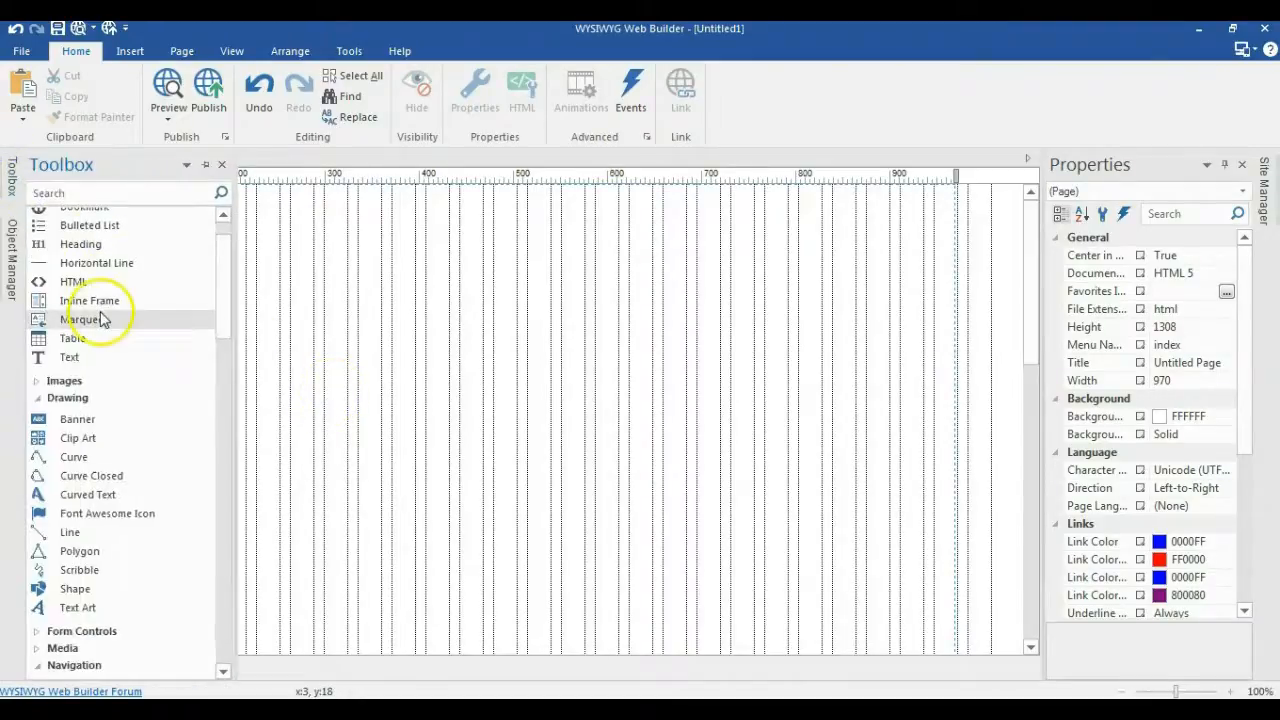
Step: Find Layer under the Toolbox's Advanced section and draw a layer on the blank page
{"action": "scroll", "scroll_direction": "down", "scroll_amount": 3}
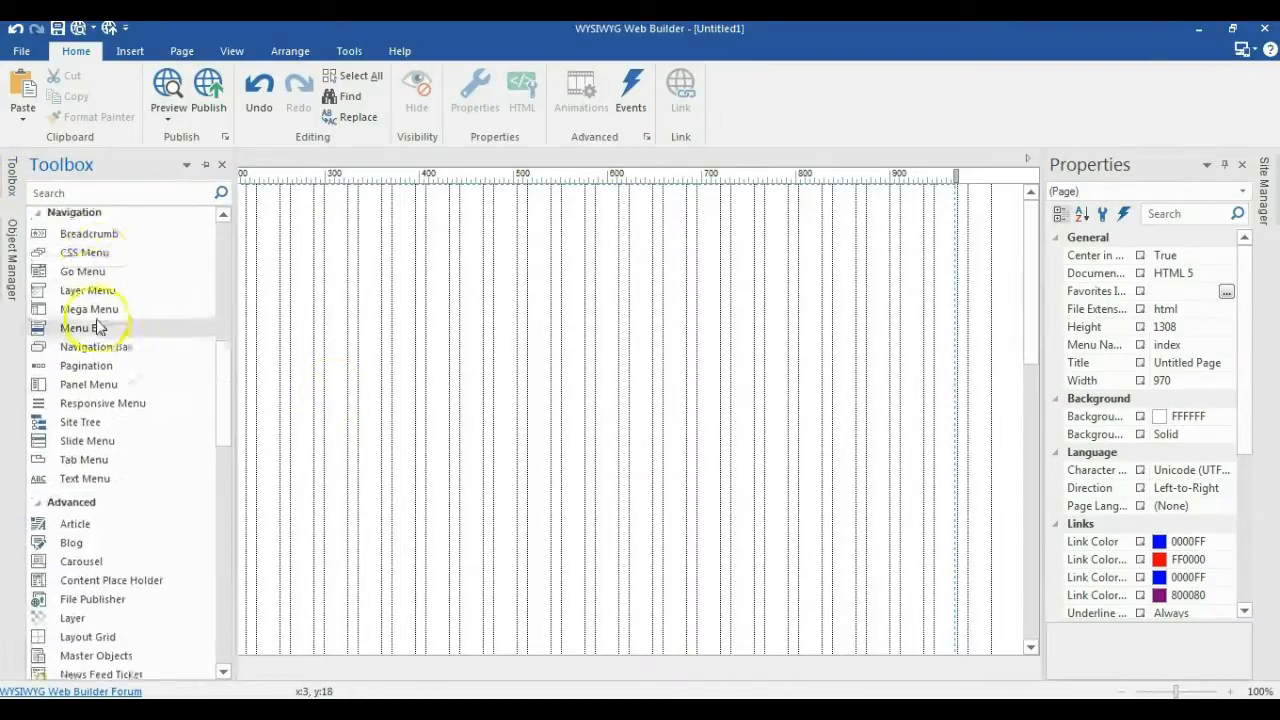
{"action": "scroll", "scroll_direction": "down", "scroll_amount": 3}
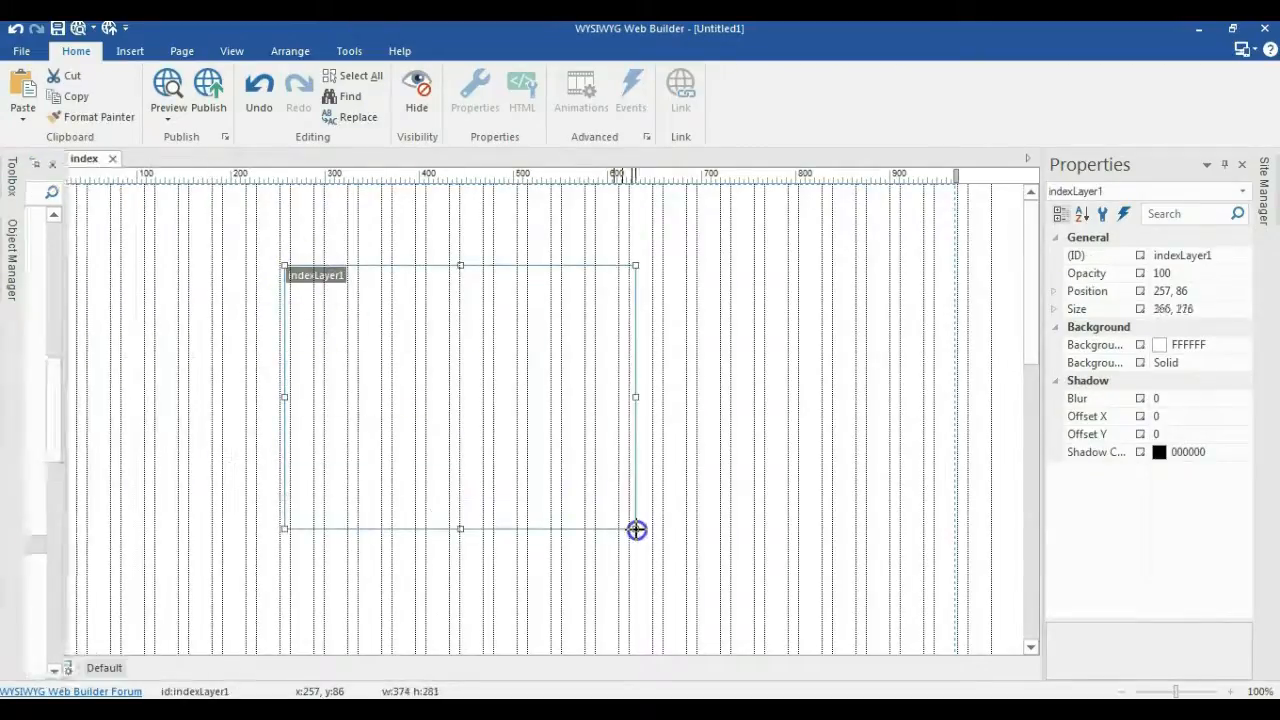
{"action": "left_click_drag", "start_coordinate": [637, 530], "coordinate": [609, 393]}
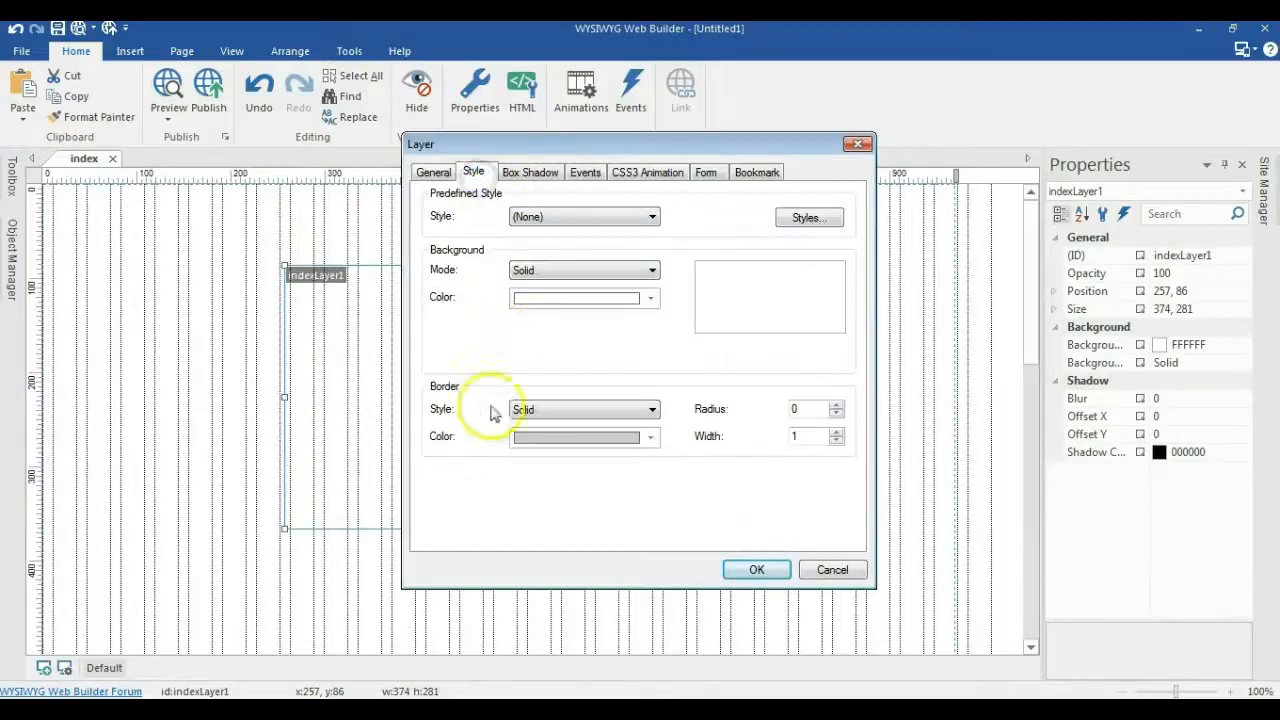
Step: Set the layer's border style to None, alignment to Center, and width relative to the window
{"action": "left_click", "coordinate": [583, 409]}
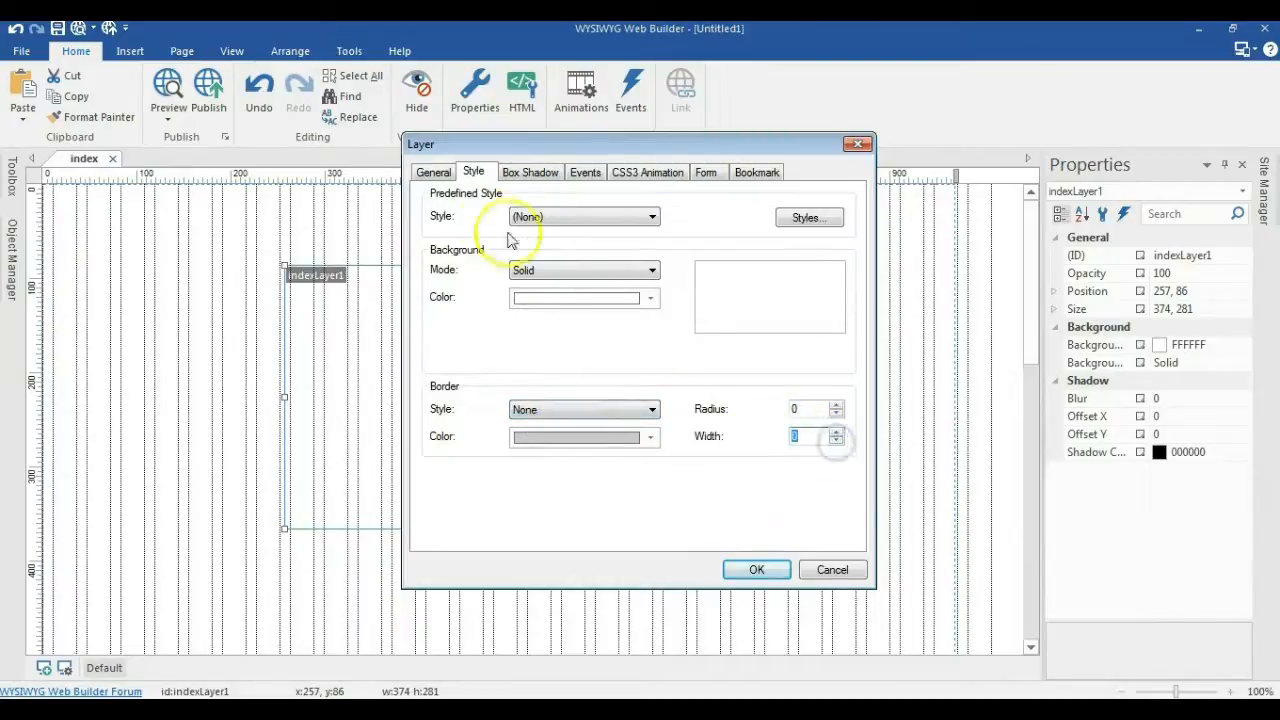
{"action": "left_click", "coordinate": [433, 172]}
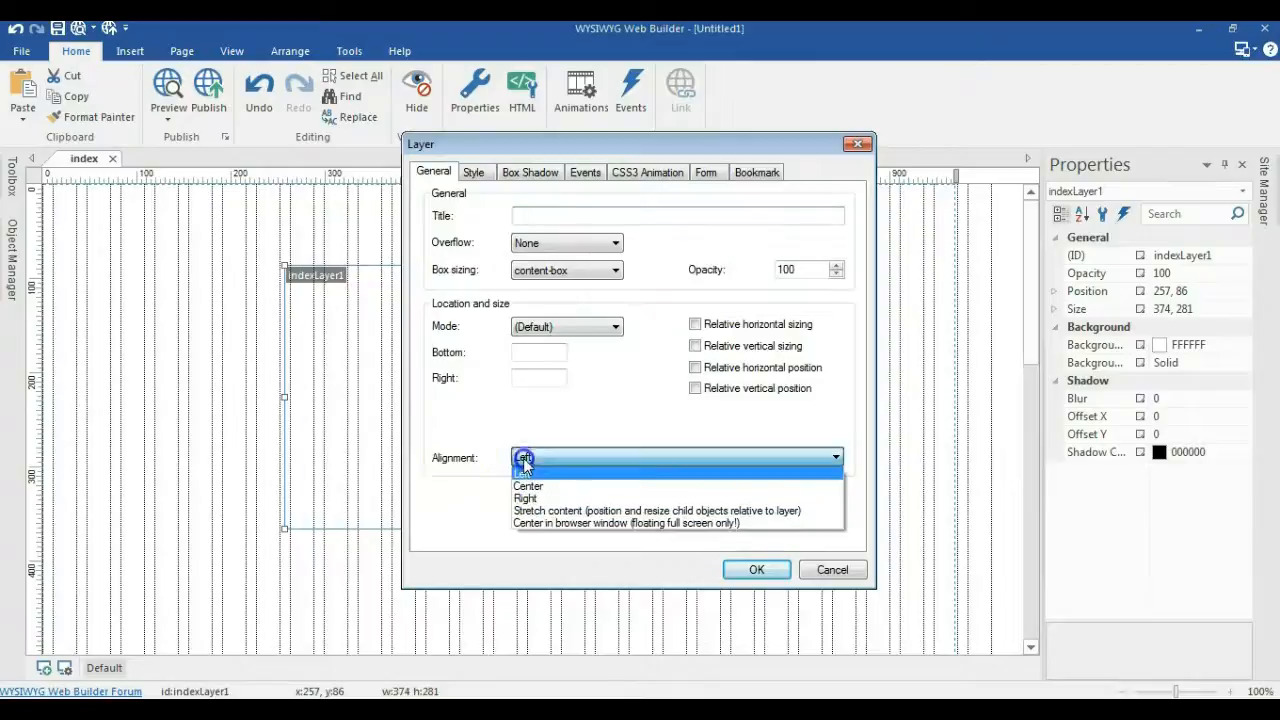
{"action": "left_click", "coordinate": [528, 486]}
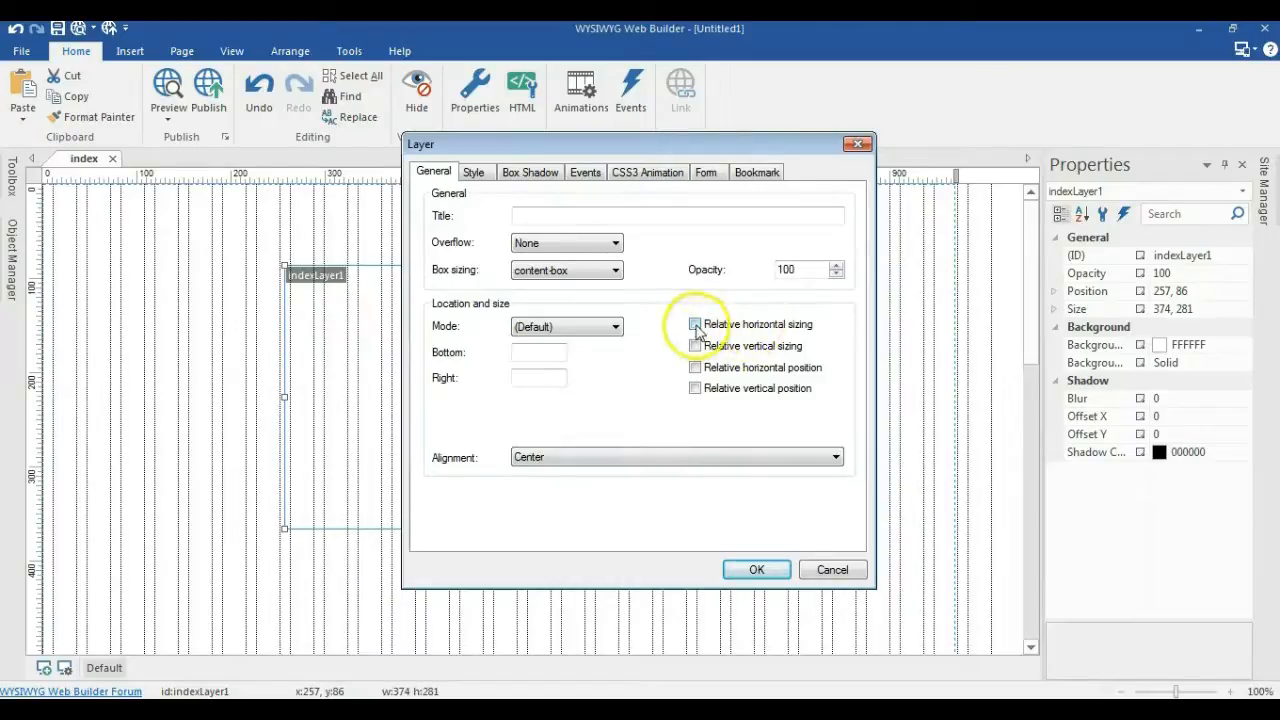
{"action": "left_click", "coordinate": [473, 172]}
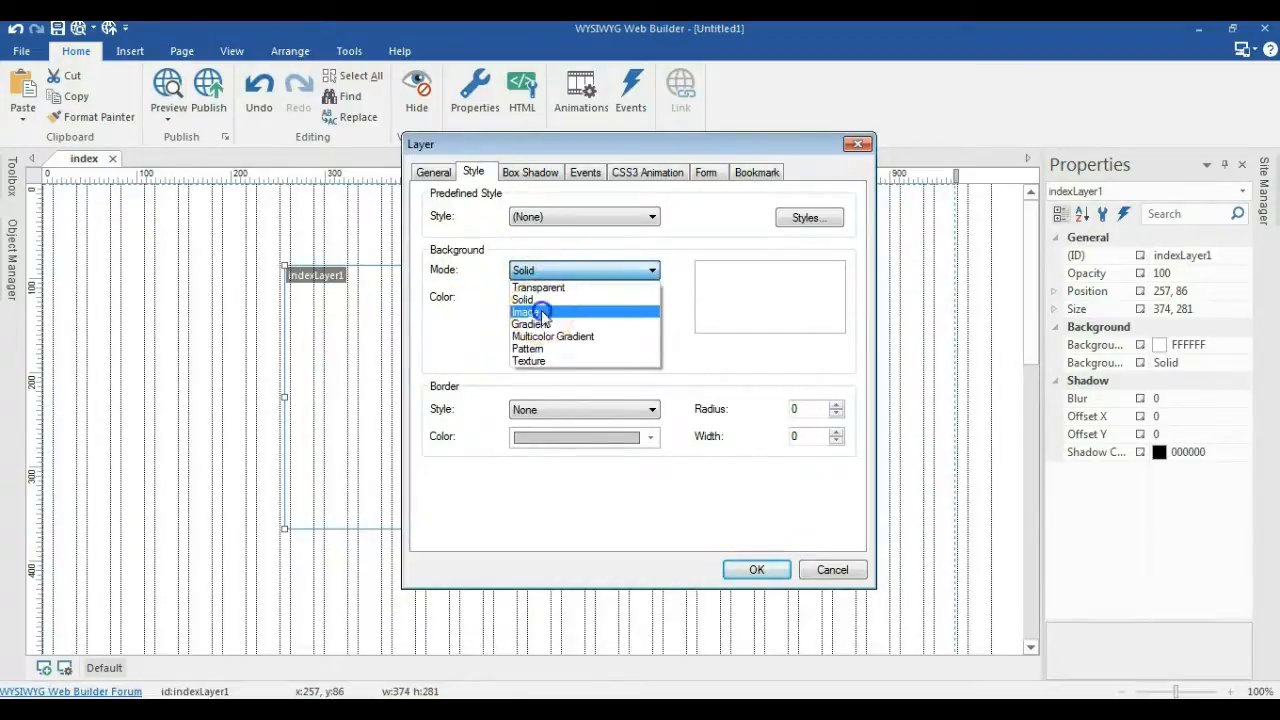
Step: Set the layer background to an image using the tower-img picture
{"action": "left_click", "coordinate": [528, 311]}
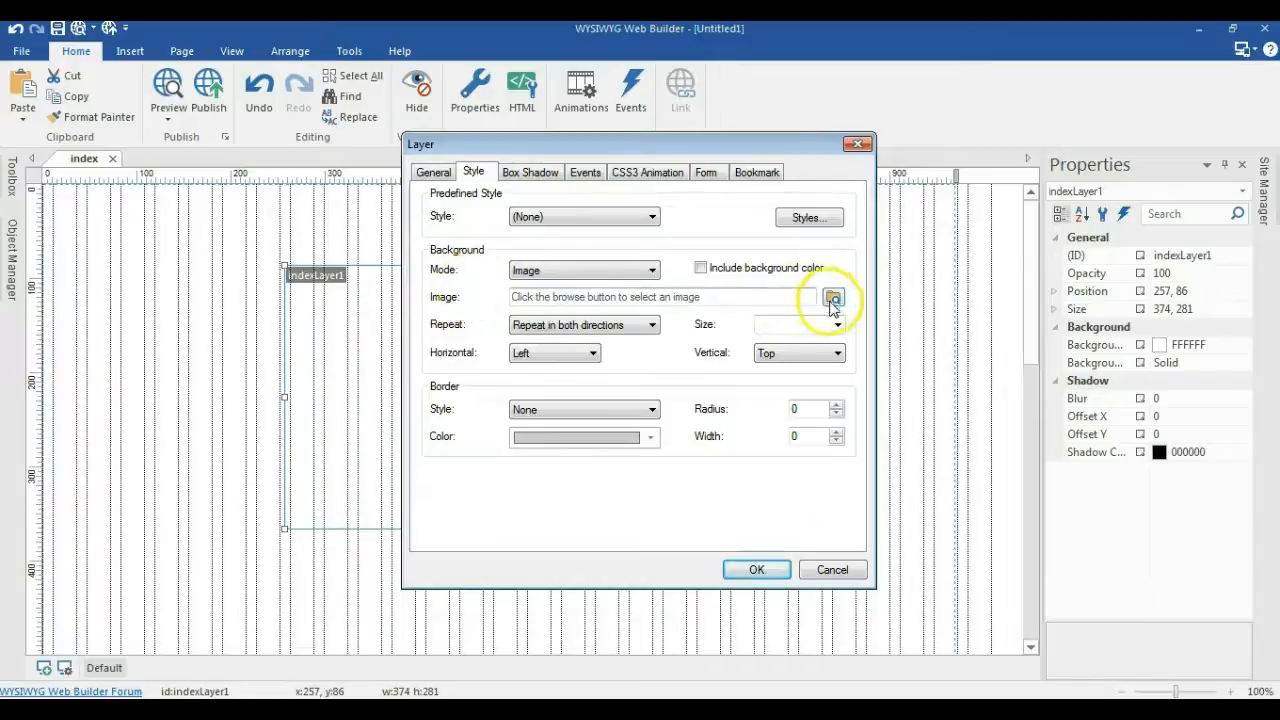
{"action": "left_click", "coordinate": [833, 298]}
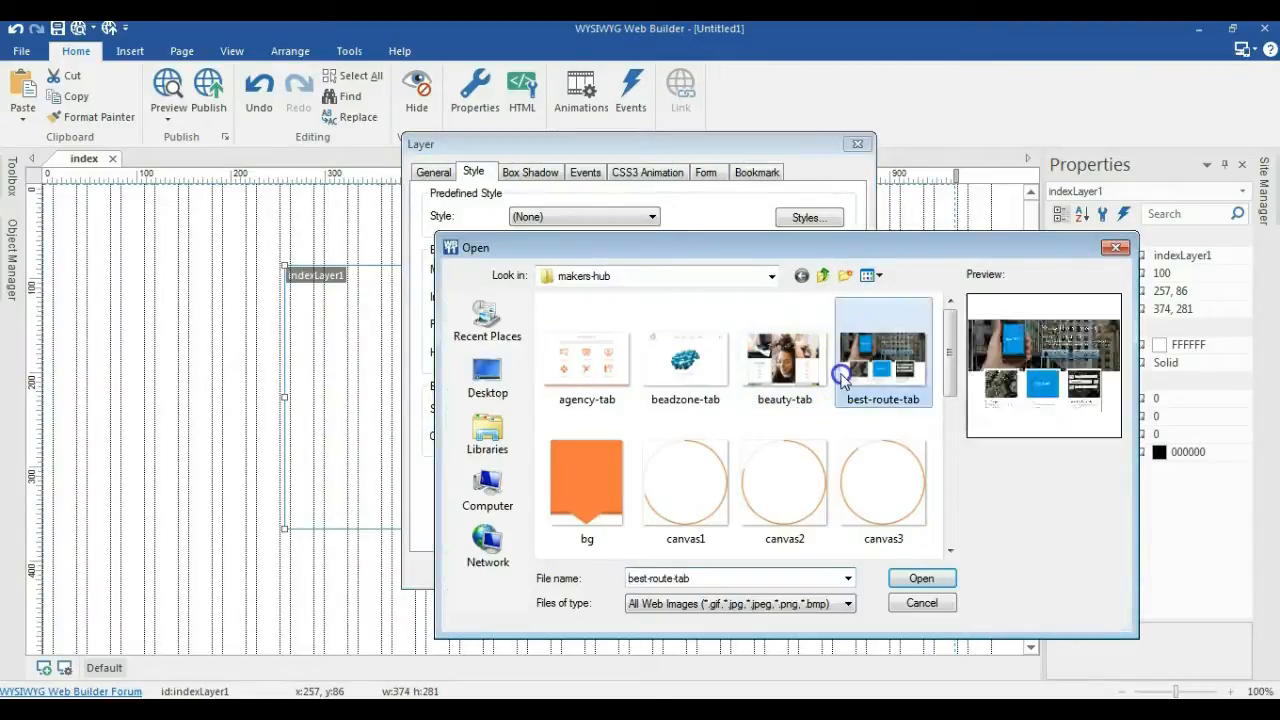
{"action": "scroll", "scroll_direction": "down", "scroll_amount": 3}
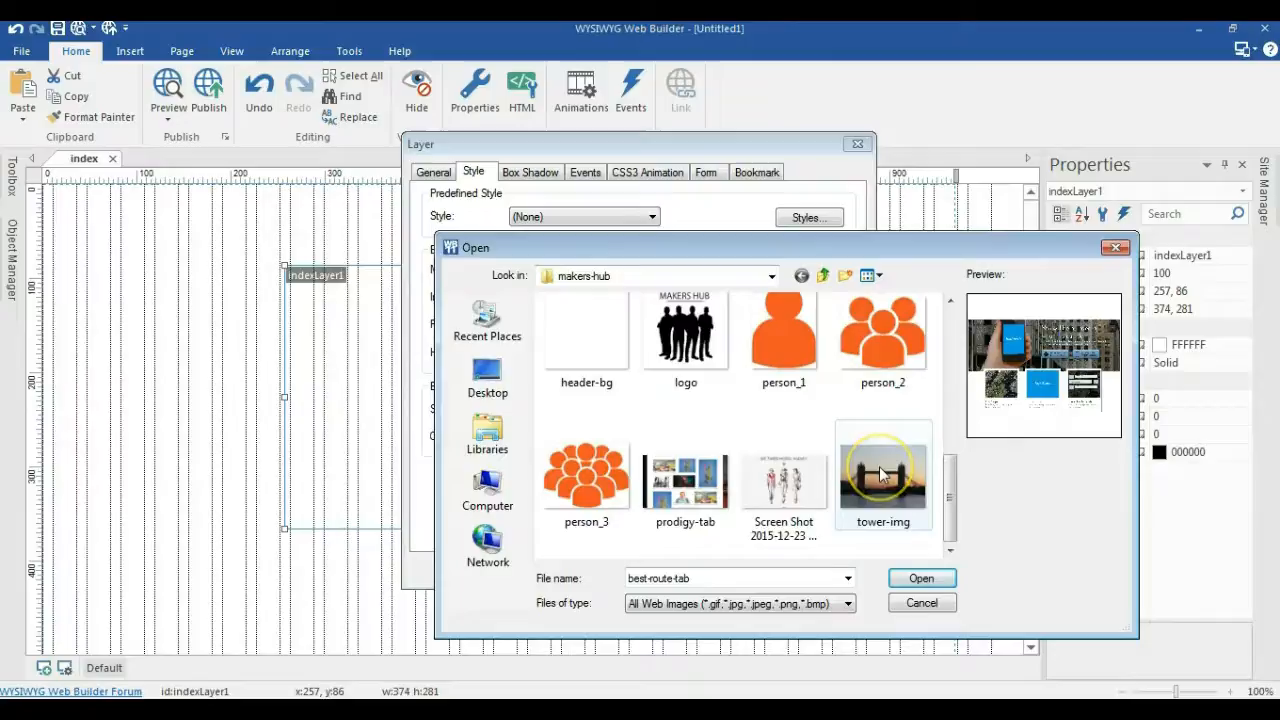
{"action": "left_click", "coordinate": [920, 578]}
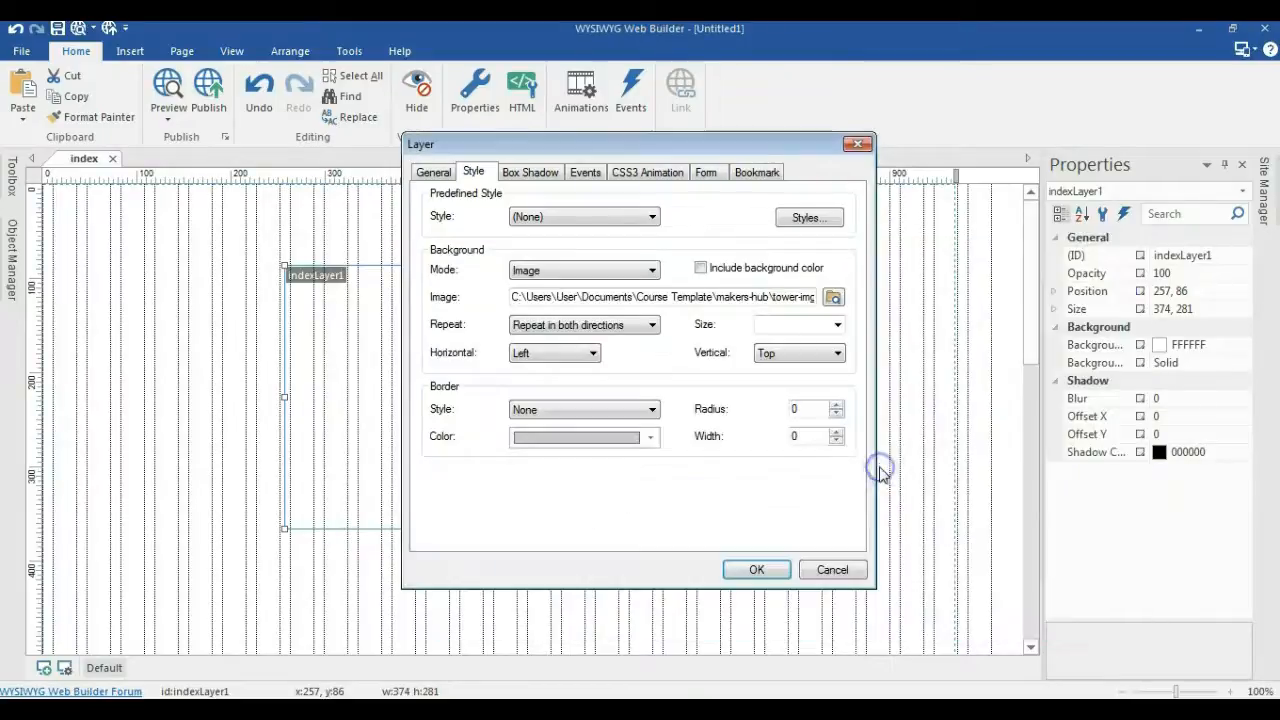
{"action": "mouse_move", "coordinate": [440, 323]}
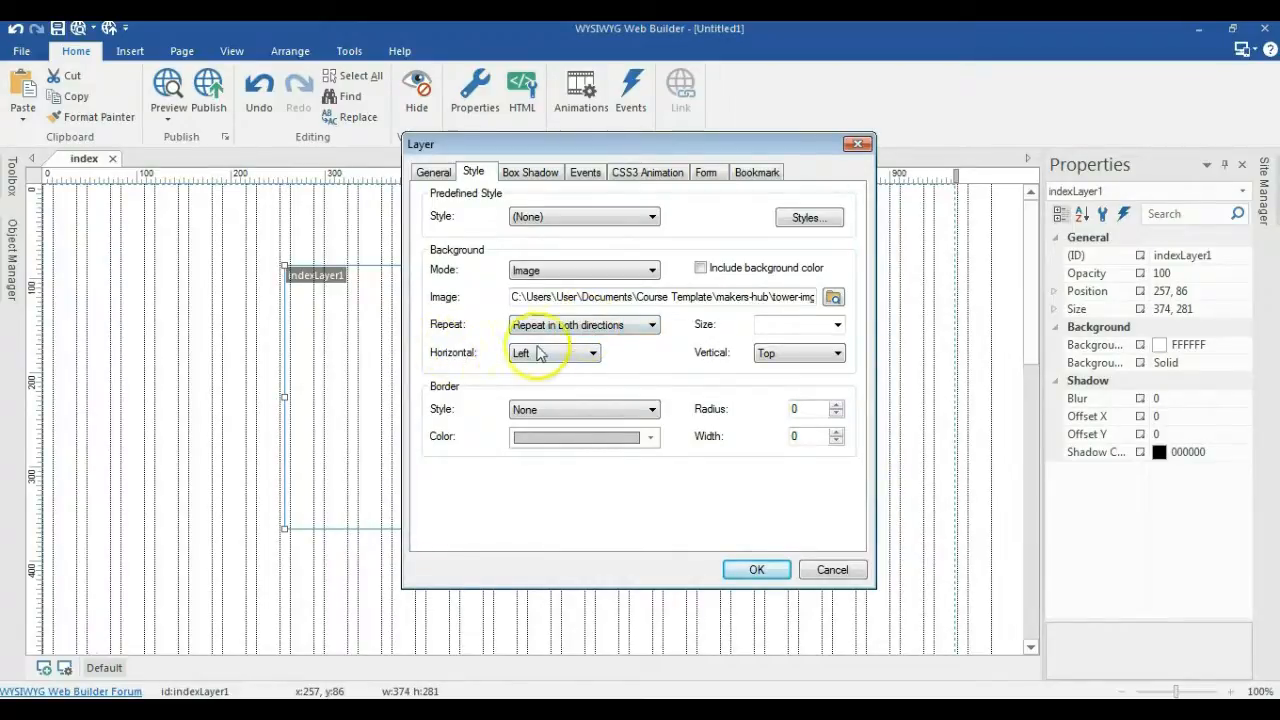
Step: Centre the background image vertically, set its size to parallax, and apply
{"action": "left_click", "coordinate": [554, 352]}
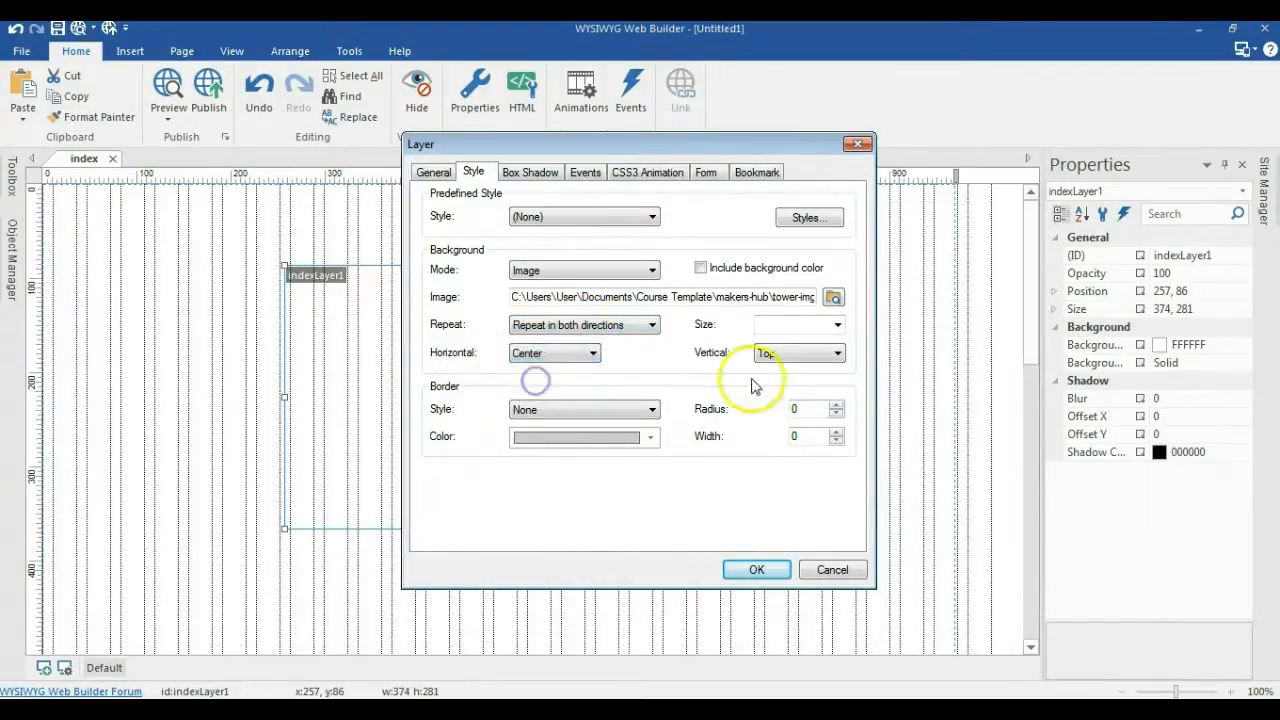
{"action": "left_click", "coordinate": [797, 352]}
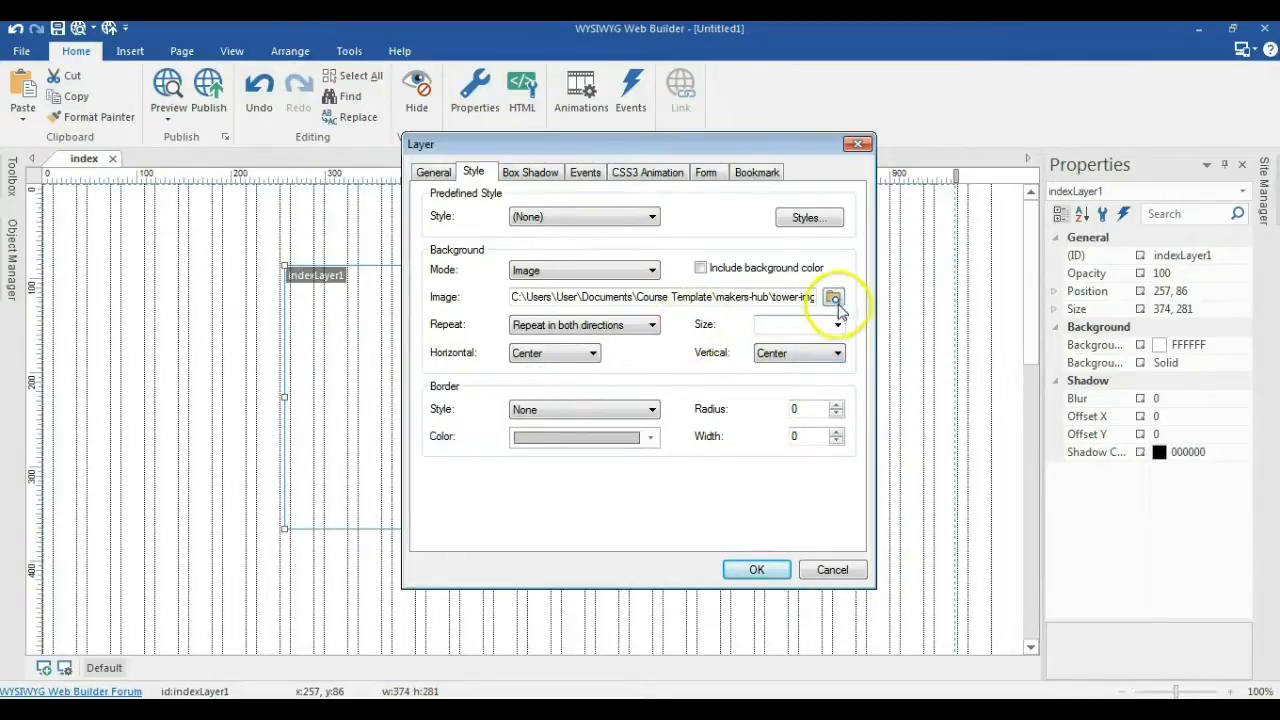
{"action": "left_click", "coordinate": [836, 324]}
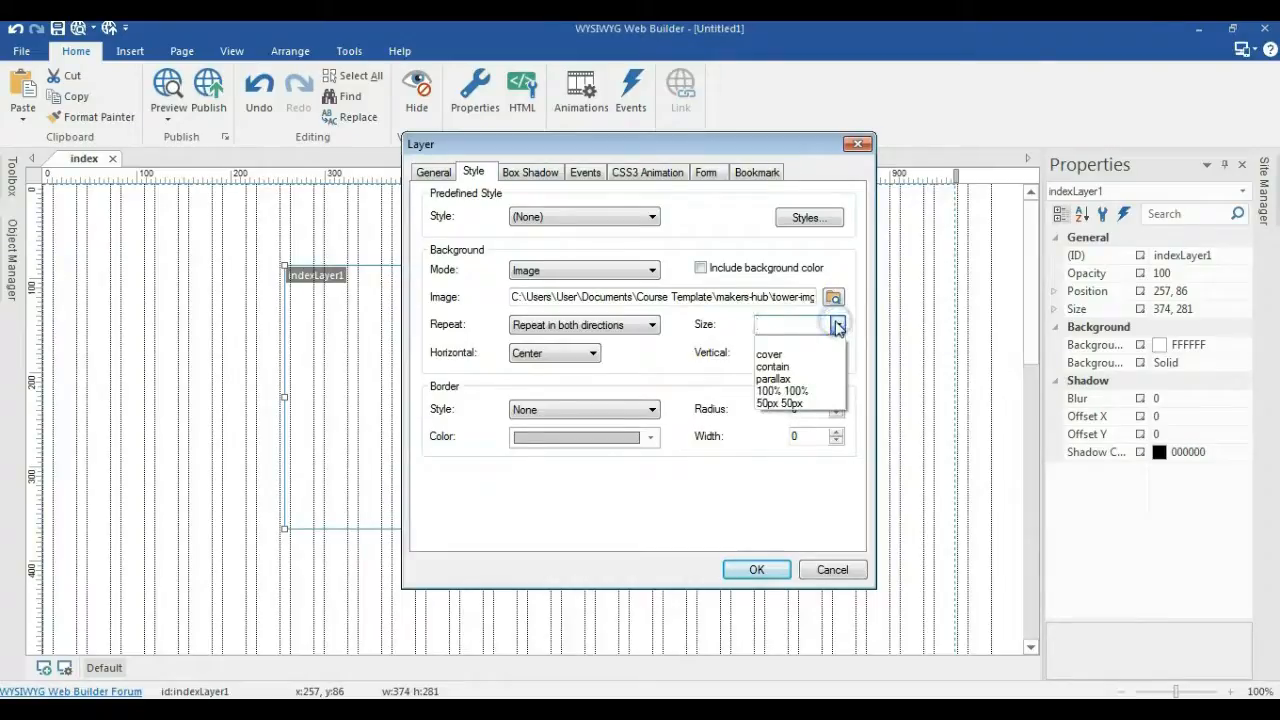
{"action": "left_click", "coordinate": [773, 378]}
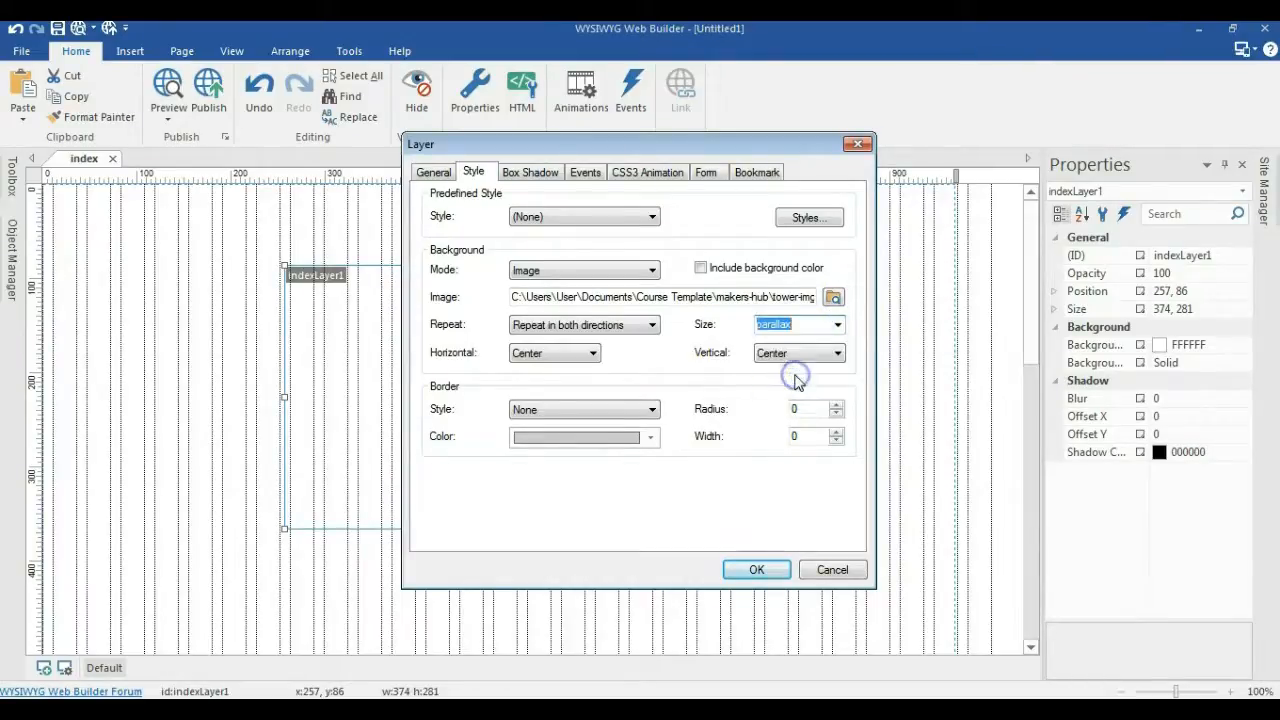
{"action": "left_click", "coordinate": [756, 569]}
{"action": "type", "text": "970,53"}
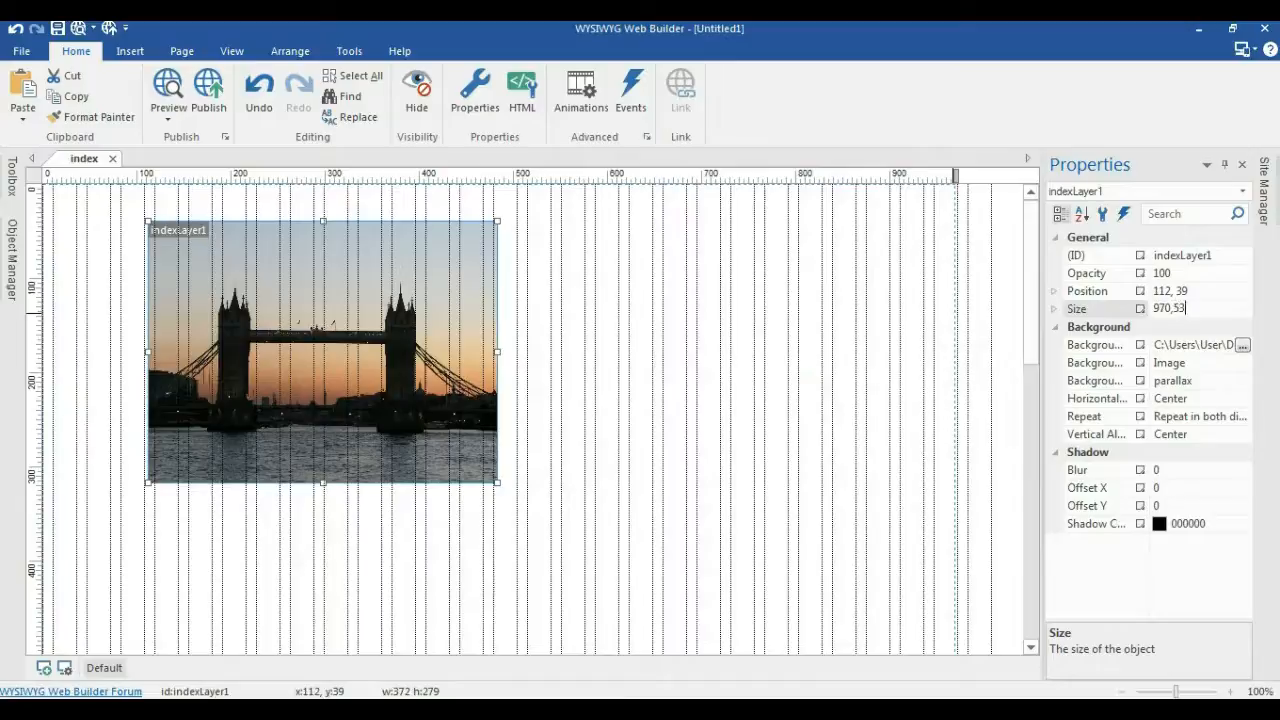
Step: Size the bridge layer to 970 by 530 and move it to position 0,0
{"action": "type", "text": "0"}
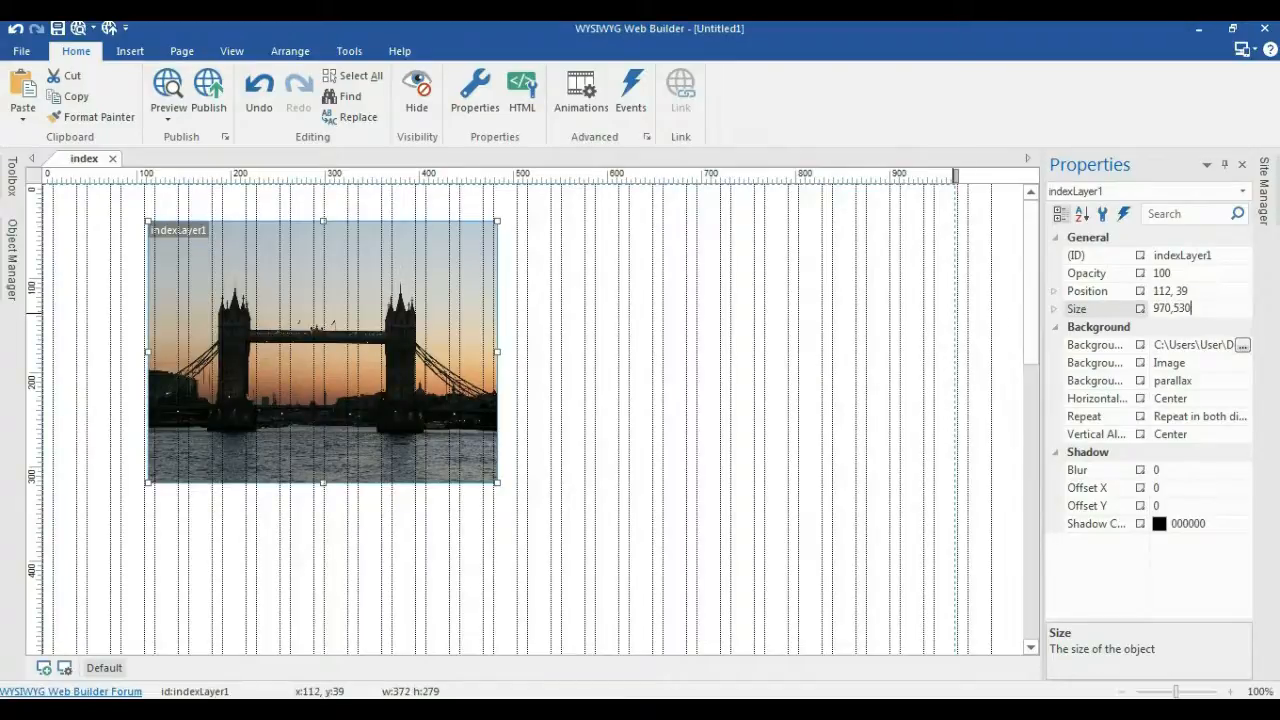
{"action": "left_click_drag", "start_coordinate": [497, 481], "coordinate": [955, 640]}
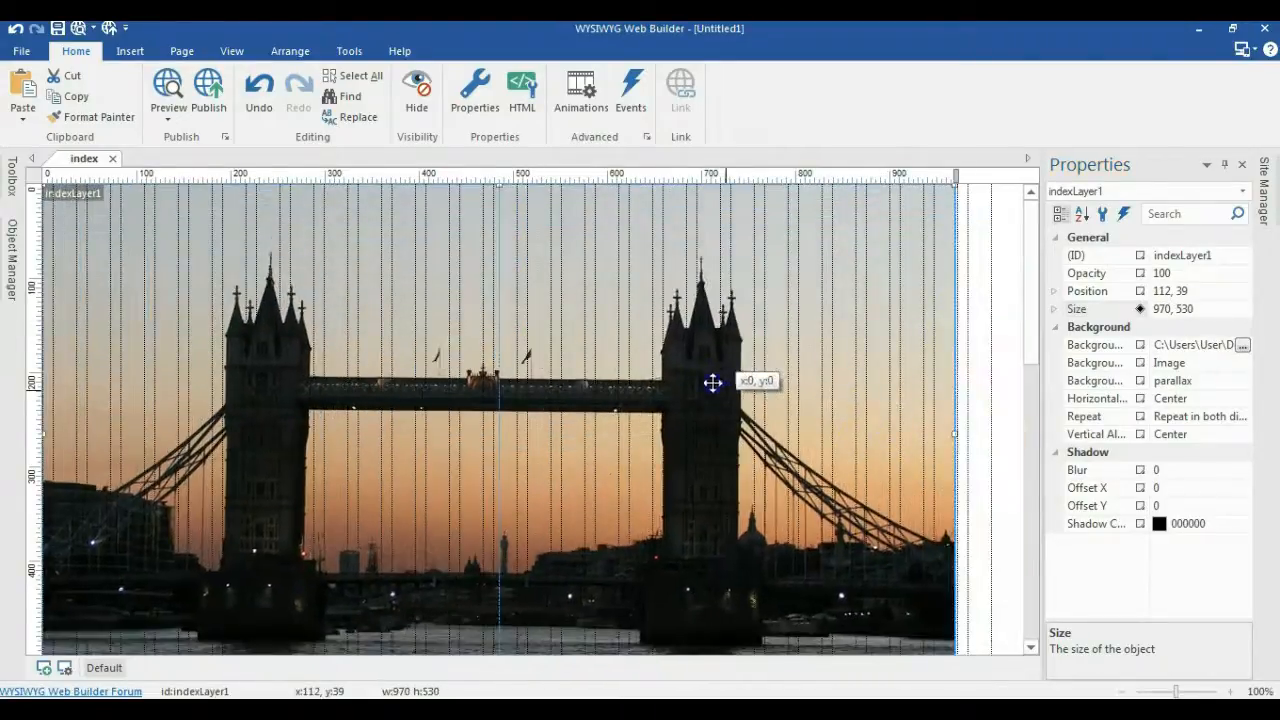
{"action": "left_click_drag", "start_coordinate": [713, 382], "coordinate": [33, 194]}
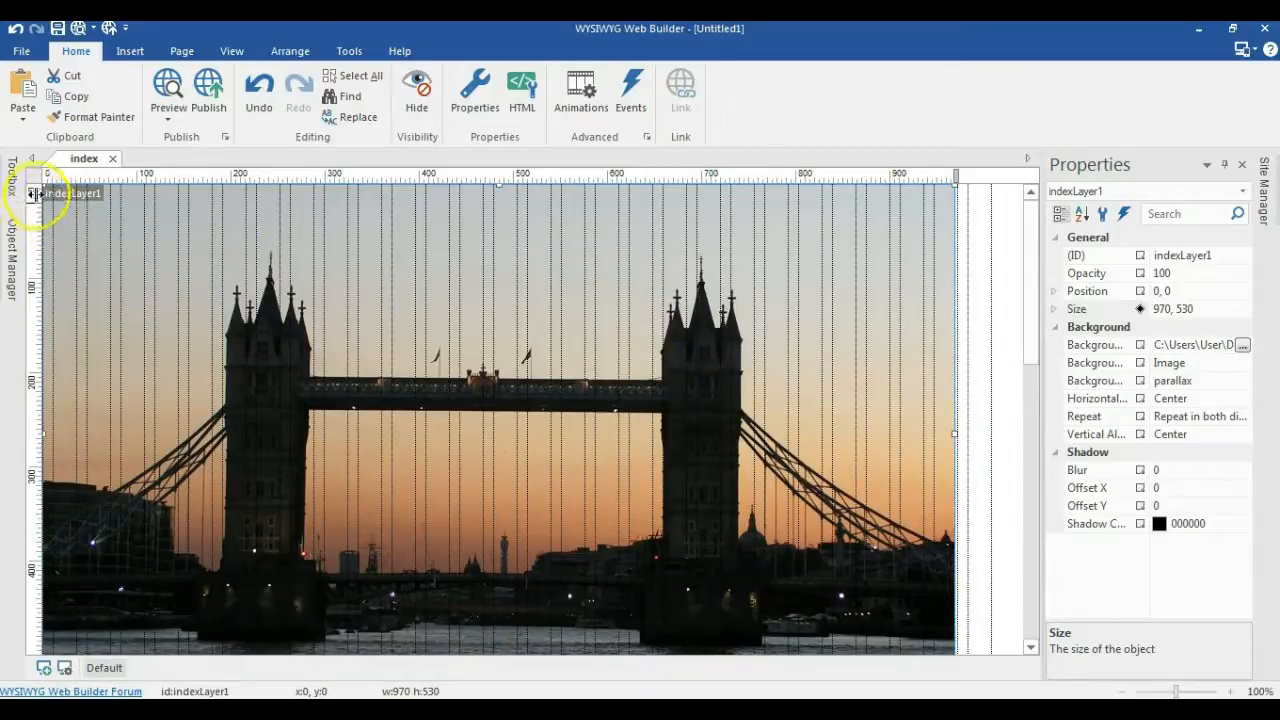
{"action": "mouse_move", "coordinate": [855, 228]}
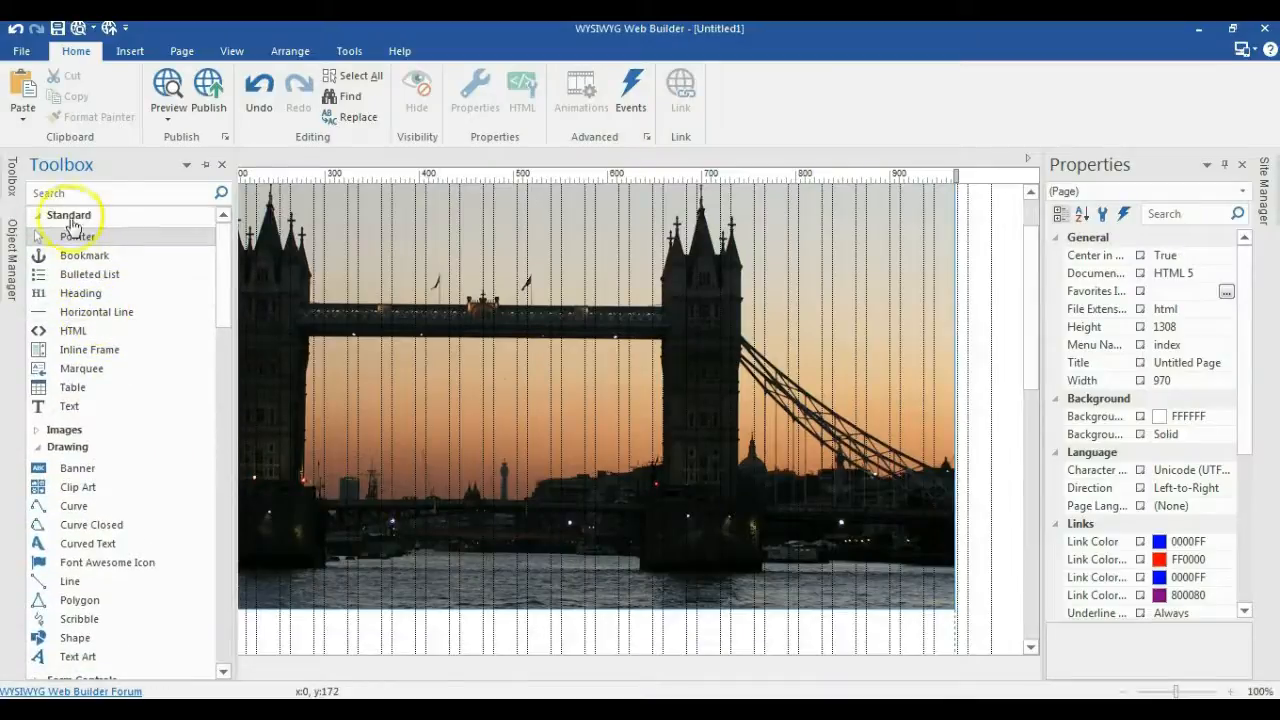
Step: Add a lorem ipsum text block, centre it horizontally in the page, and preview
{"action": "scroll", "scroll_direction": "down", "scroll_amount": 3}
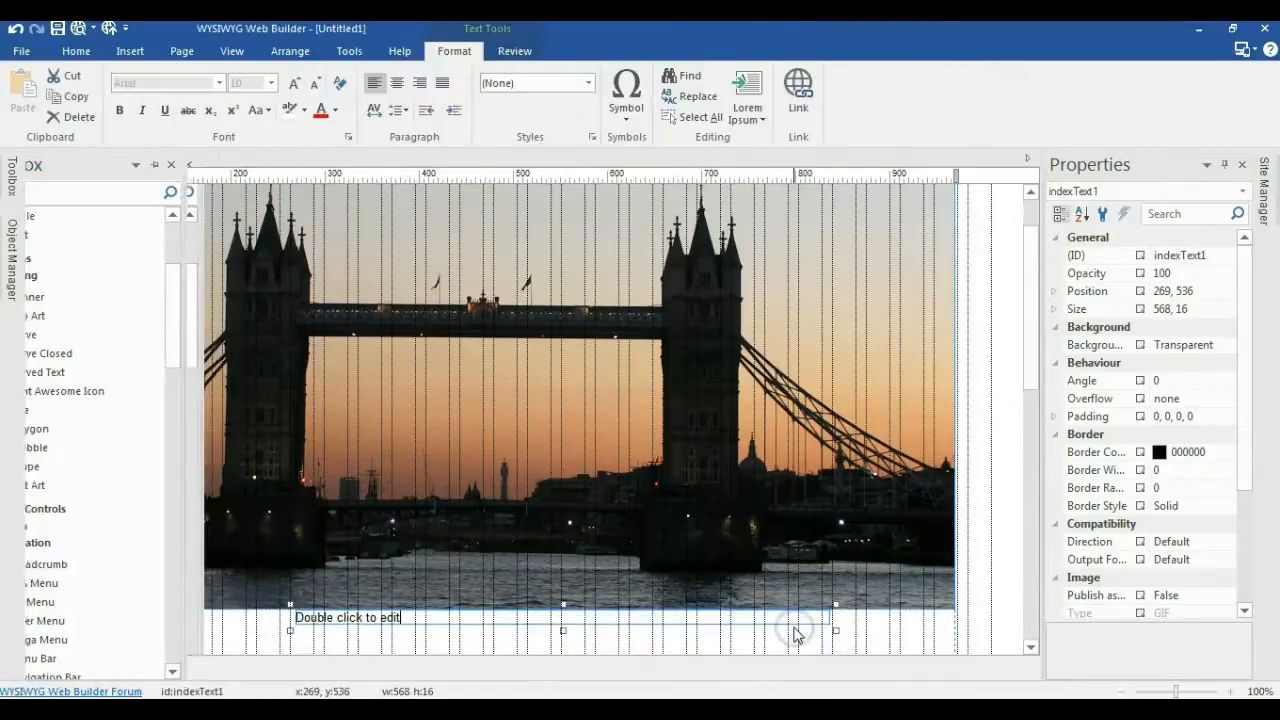
{"action": "left_click", "coordinate": [747, 95]}
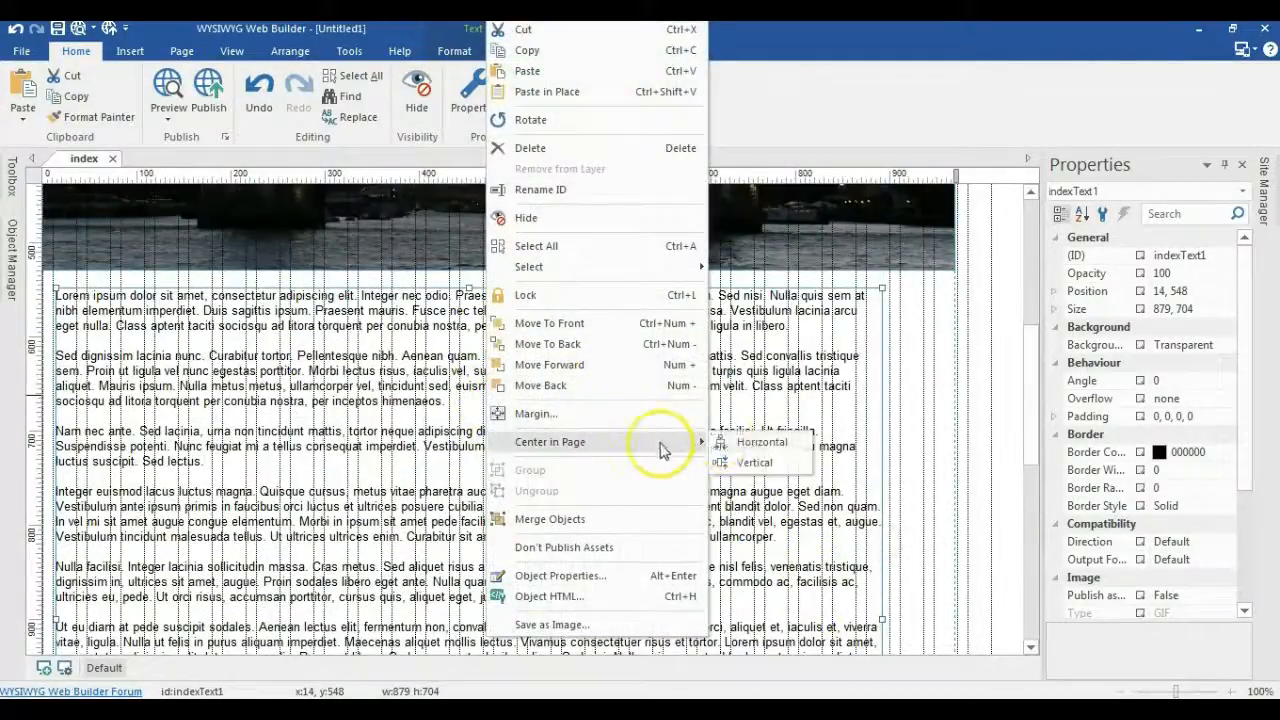
{"action": "left_click", "coordinate": [762, 441]}
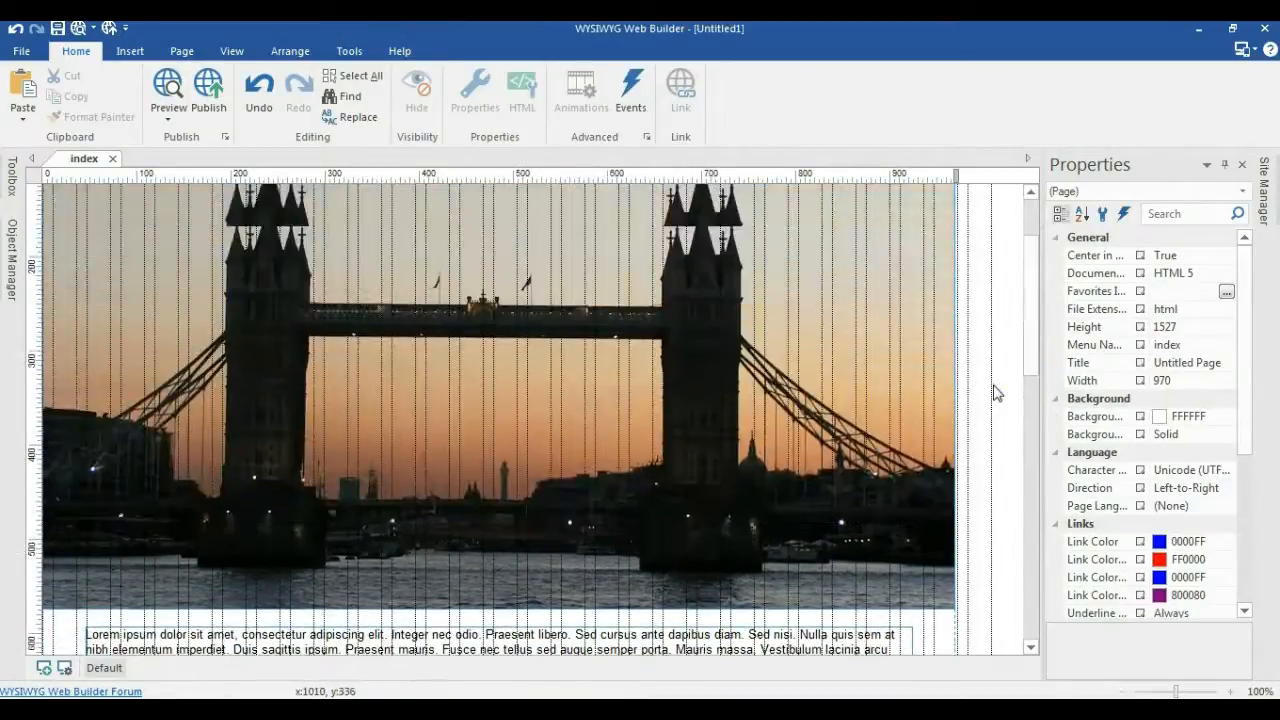
{"action": "left_click", "coordinate": [167, 90]}
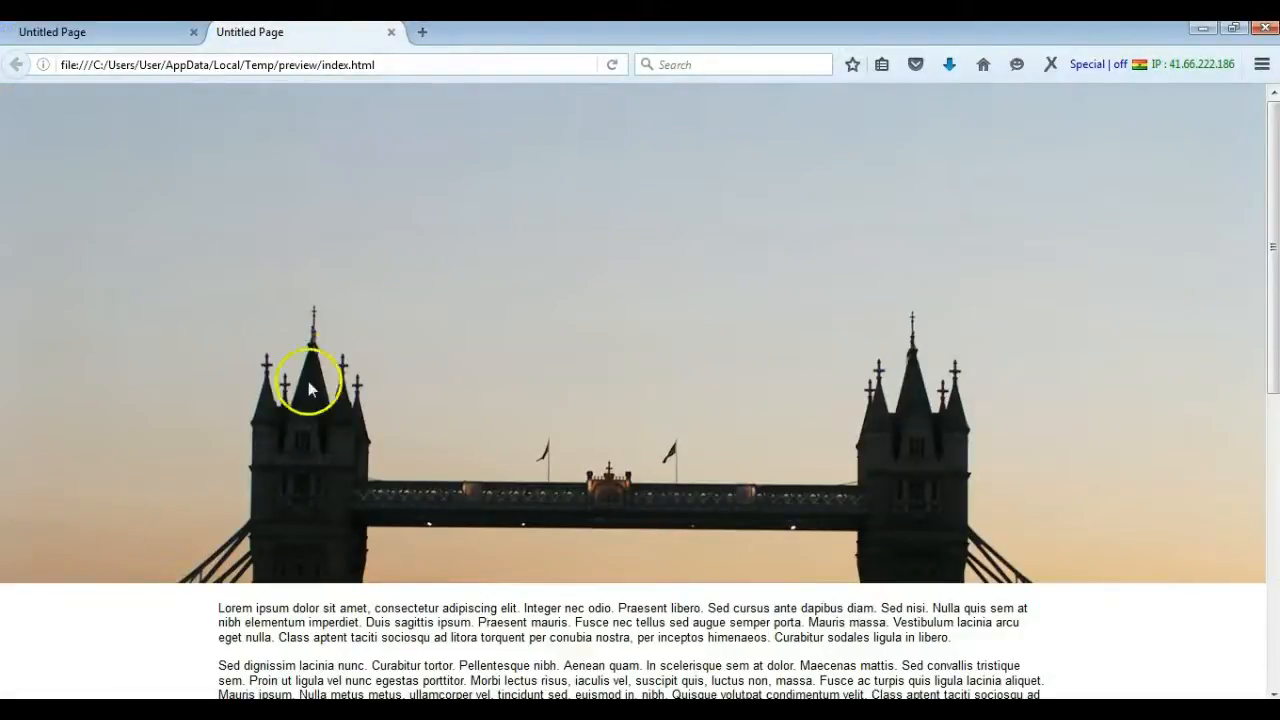
{"action": "scroll", "scroll_direction": "down", "scroll_amount": 3}
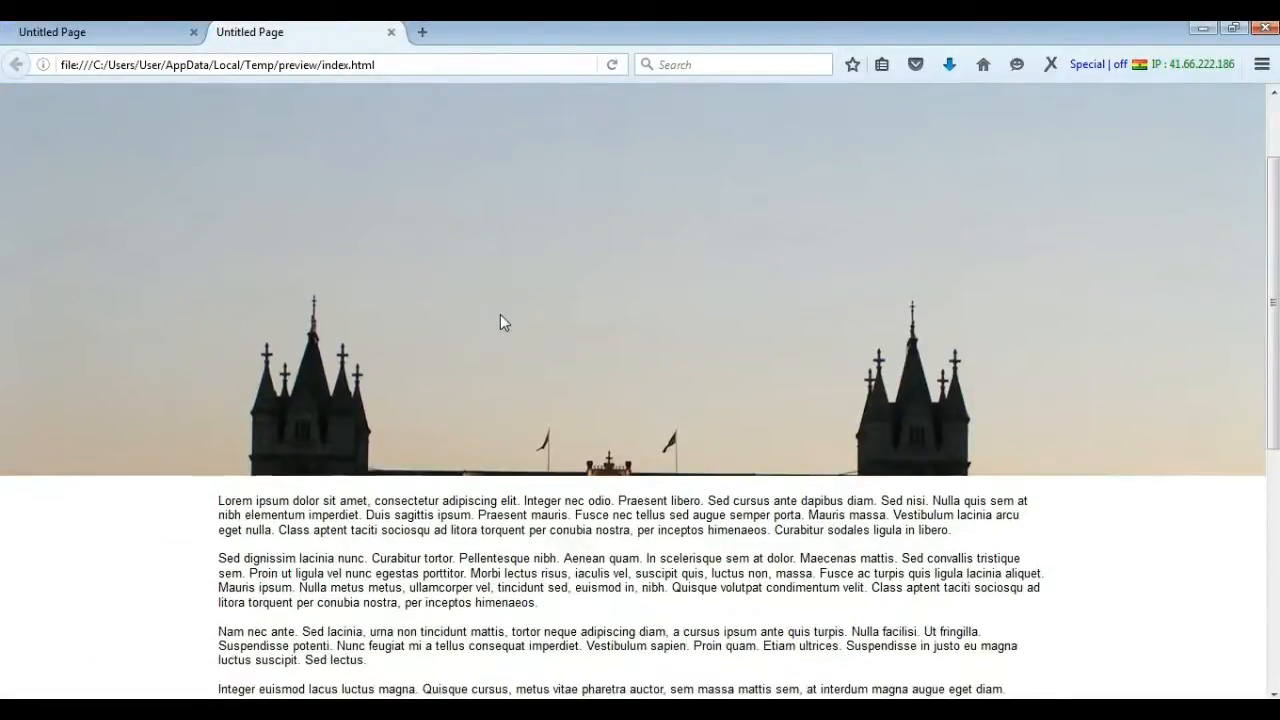
{"action": "scroll", "scroll_direction": "down", "scroll_amount": 3}
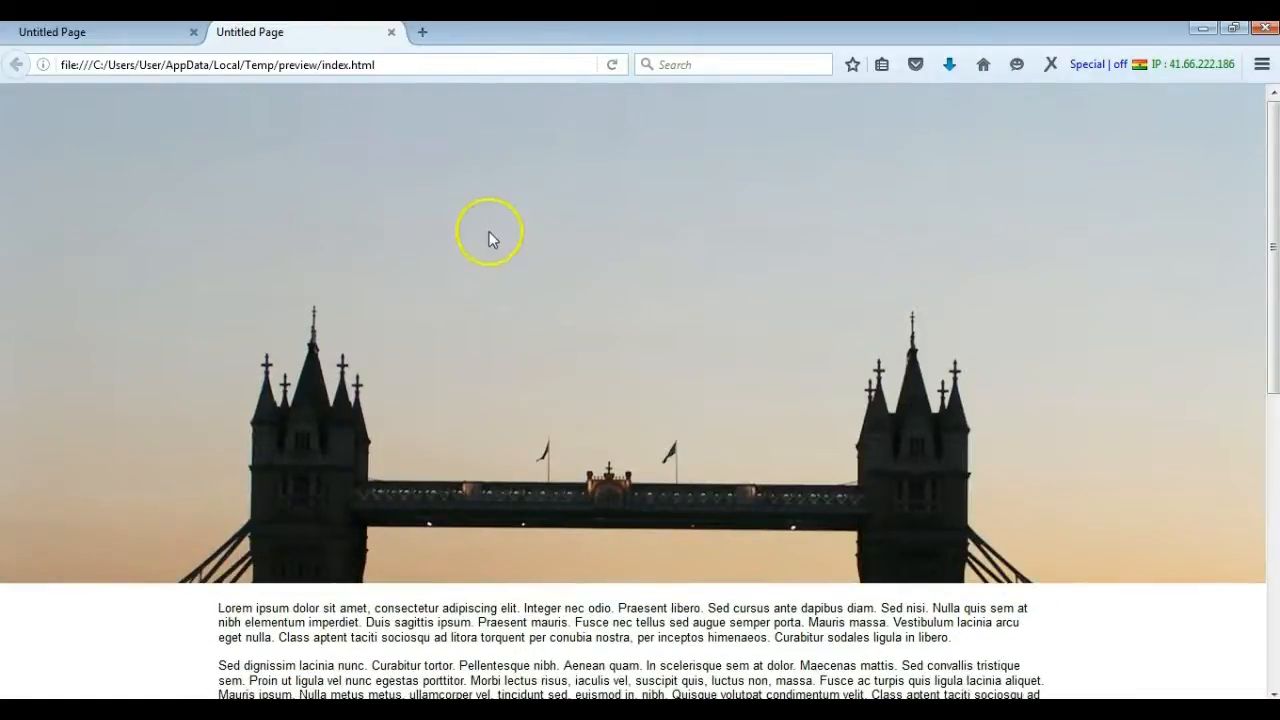
{"action": "mouse_move", "coordinate": [518, 260]}
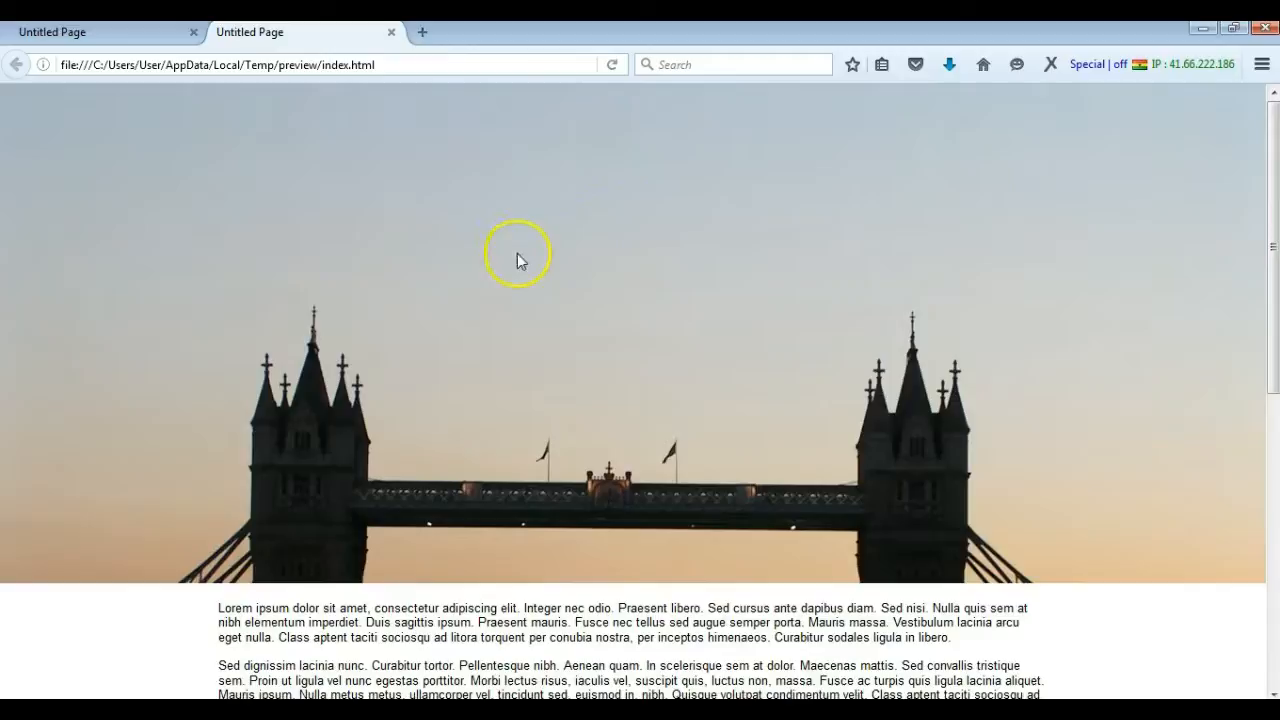
{"action": "mouse_move", "coordinate": [508, 308]}
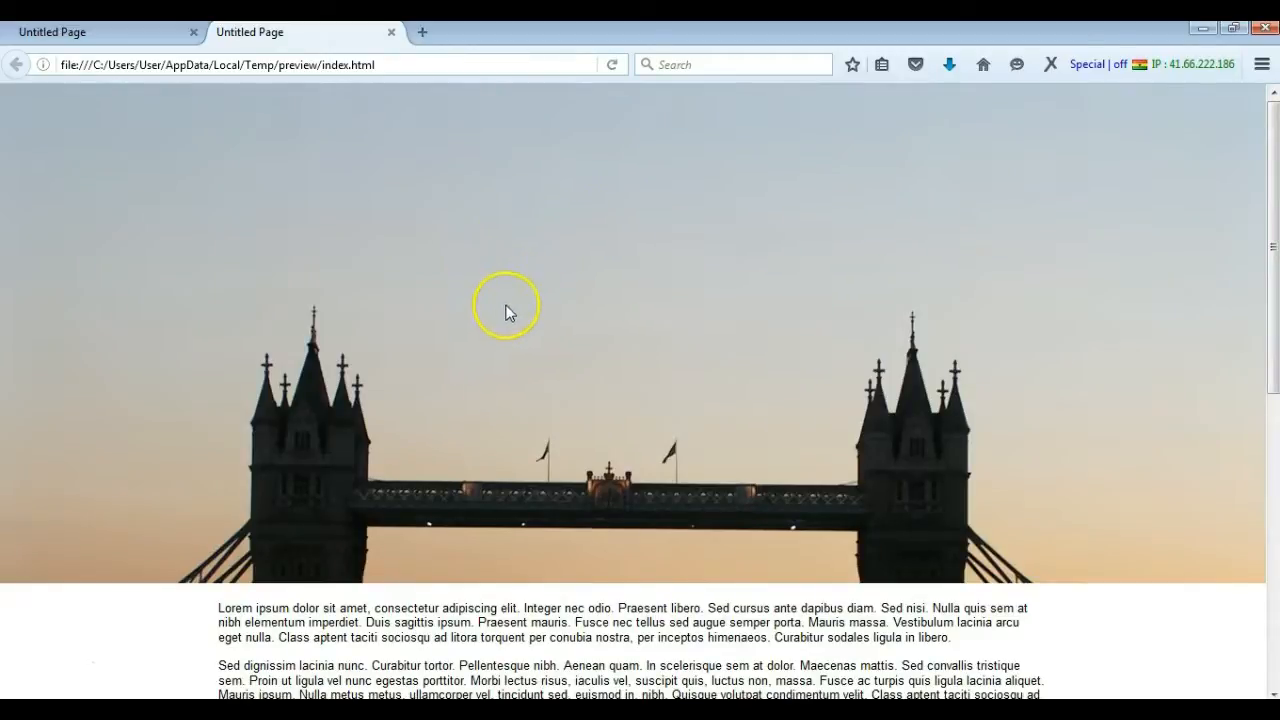
{"action": "mouse_move", "coordinate": [295, 510]}
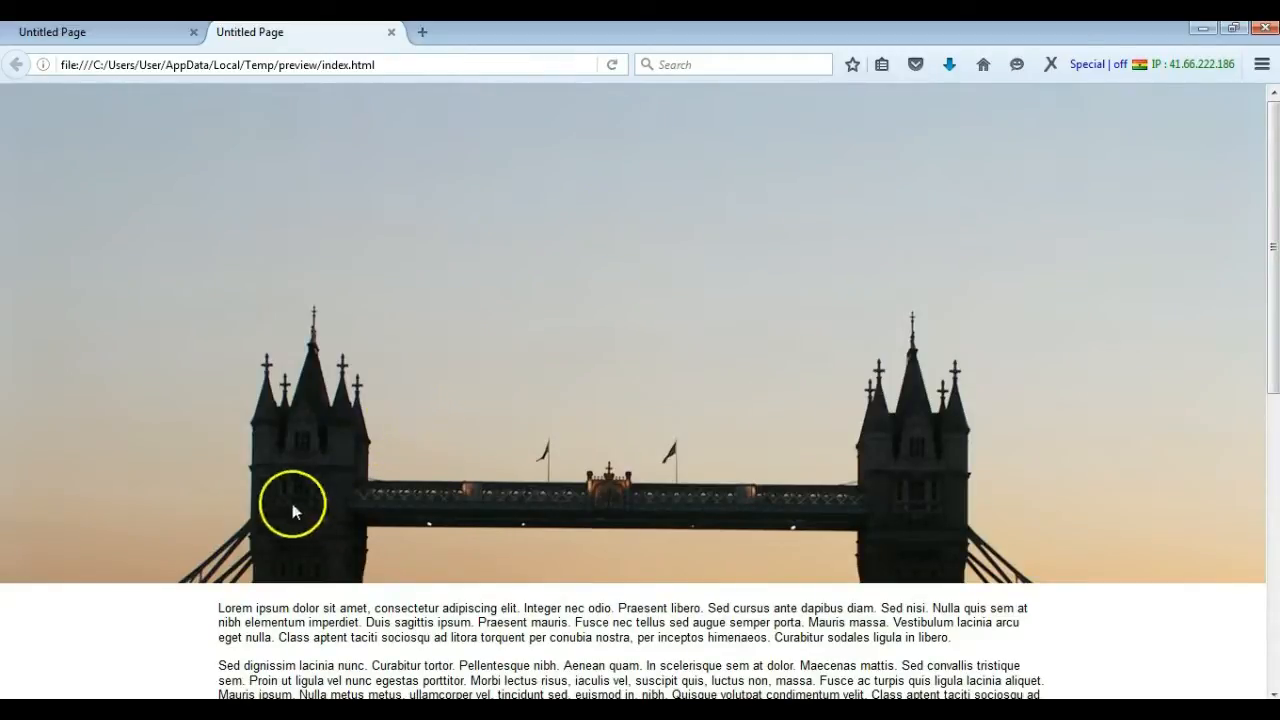